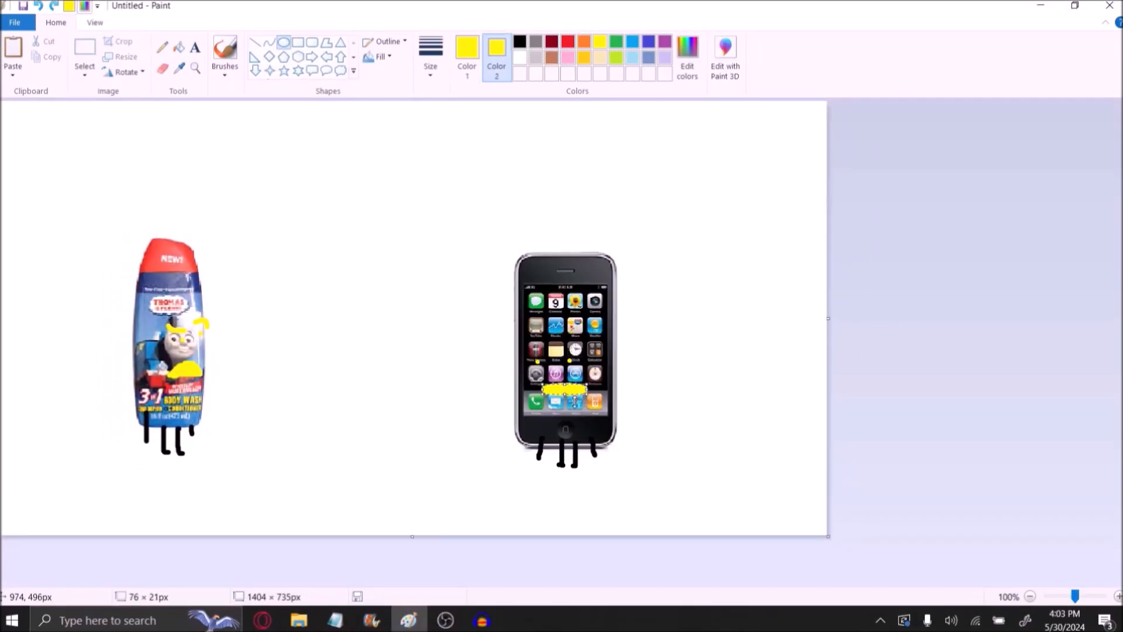
- Shift the body wash bottle character slightly right to animate its movement
{"action": "left_click_drag", "start_coordinate": [554, 397], "coordinate": [583, 394]}
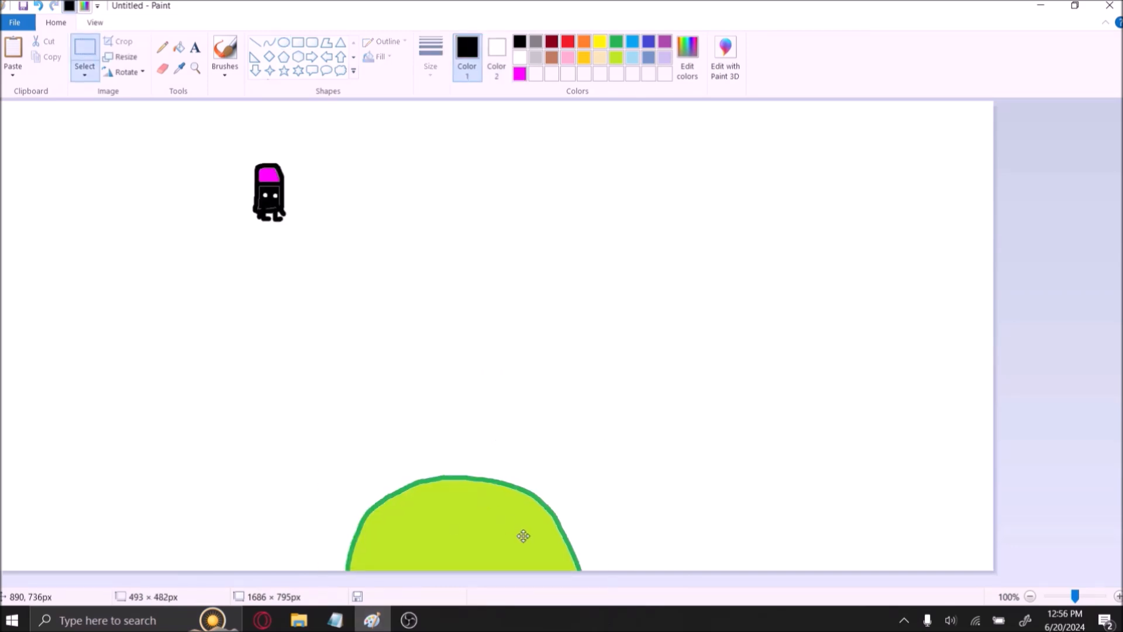
- Reposition the green blob and the small pink-capped character for the next animation frame
{"action": "left_click_drag", "start_coordinate": [523, 536], "coordinate": [538, 512]}
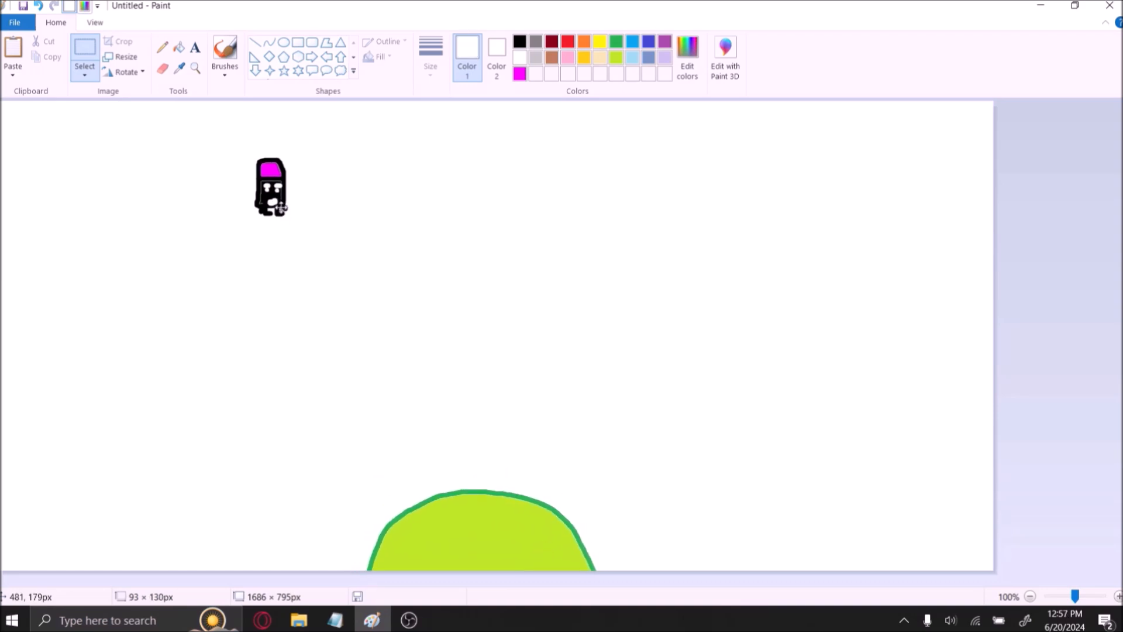
{"action": "left_click_drag", "start_coordinate": [270, 187], "coordinate": [285, 209]}
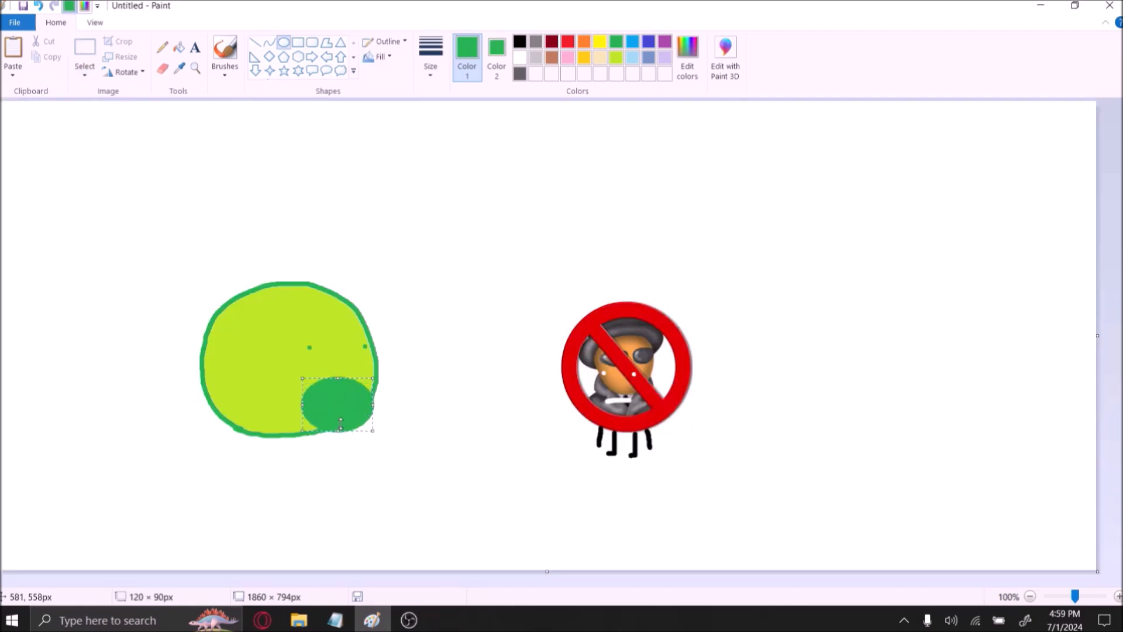
- Move the dark green oval up onto the lime blob to form its mouth
{"action": "left_click_drag", "start_coordinate": [337, 428], "coordinate": [337, 402]}
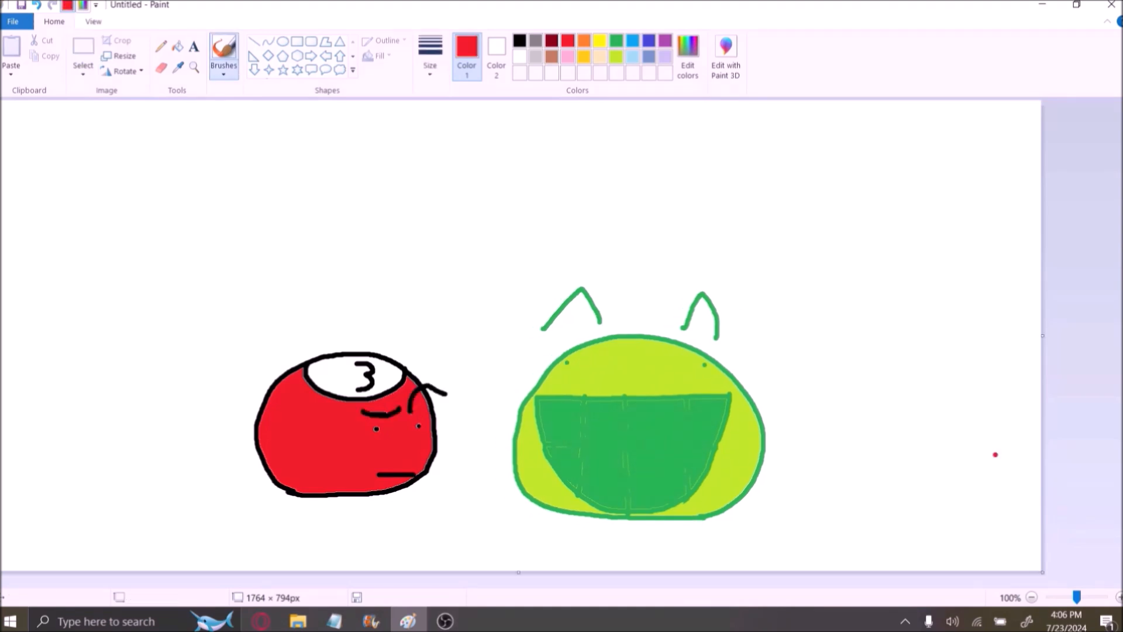
- Brush a red stroke beside the lime blob to start the number 3 ball character
{"action": "left_click_drag", "start_coordinate": [365, 458], "coordinate": [429, 494]}
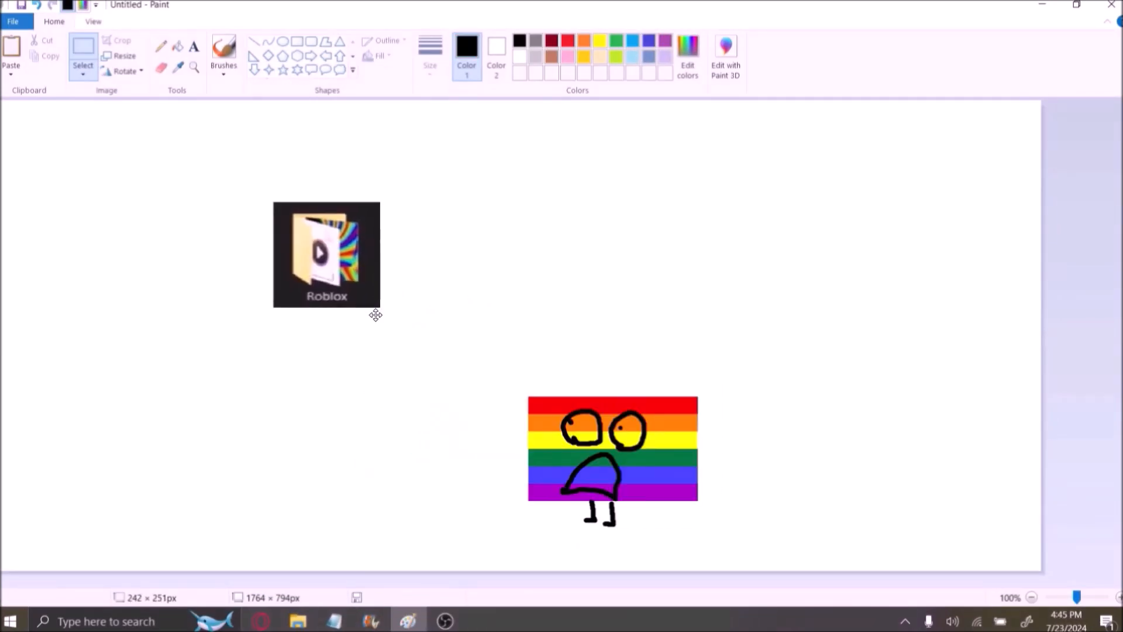
- Animate the Roblox icon wobbling and the rainbow flag character walking across the scene
{"action": "left_click_drag", "start_coordinate": [327, 254], "coordinate": [381, 240]}
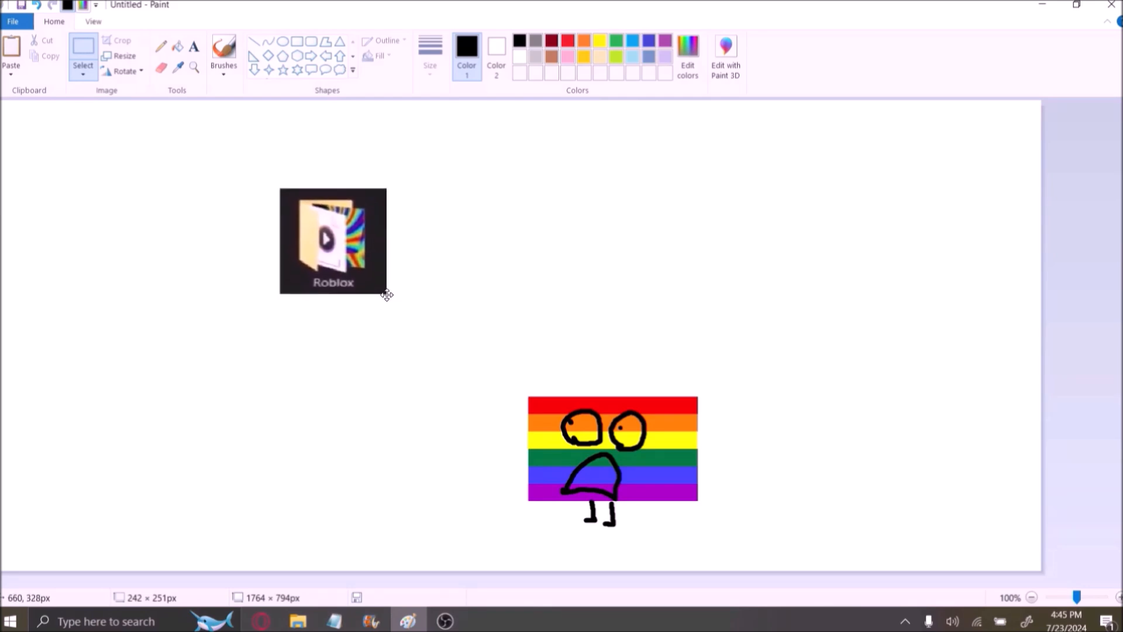
{"action": "left_click_drag", "start_coordinate": [387, 293], "coordinate": [375, 295]}
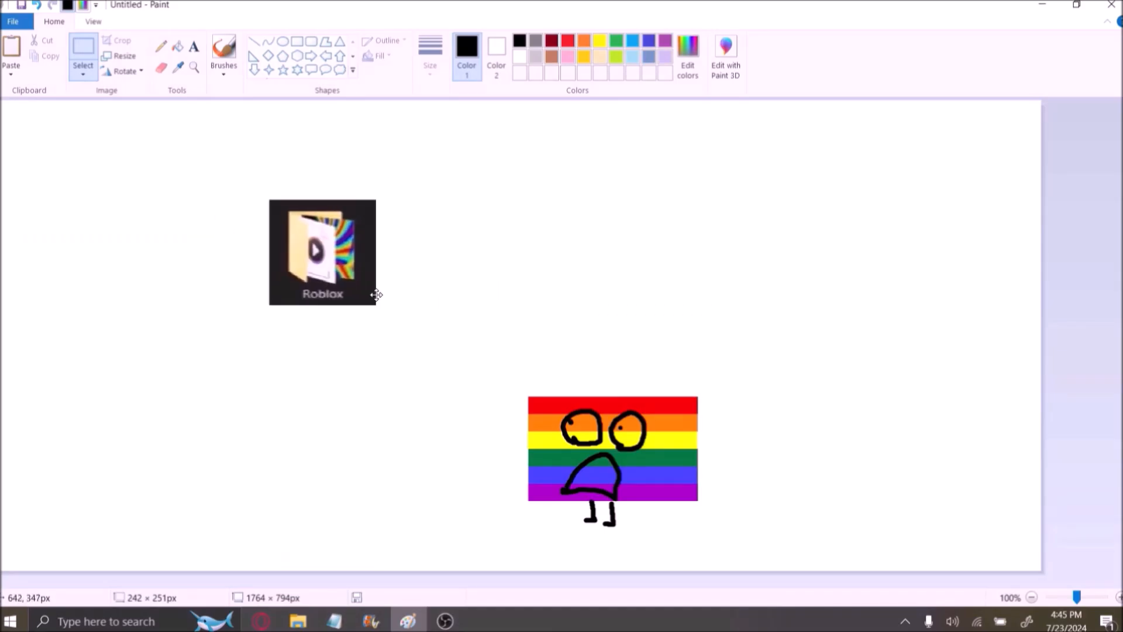
{"action": "left_click_drag", "start_coordinate": [376, 295], "coordinate": [344, 283]}
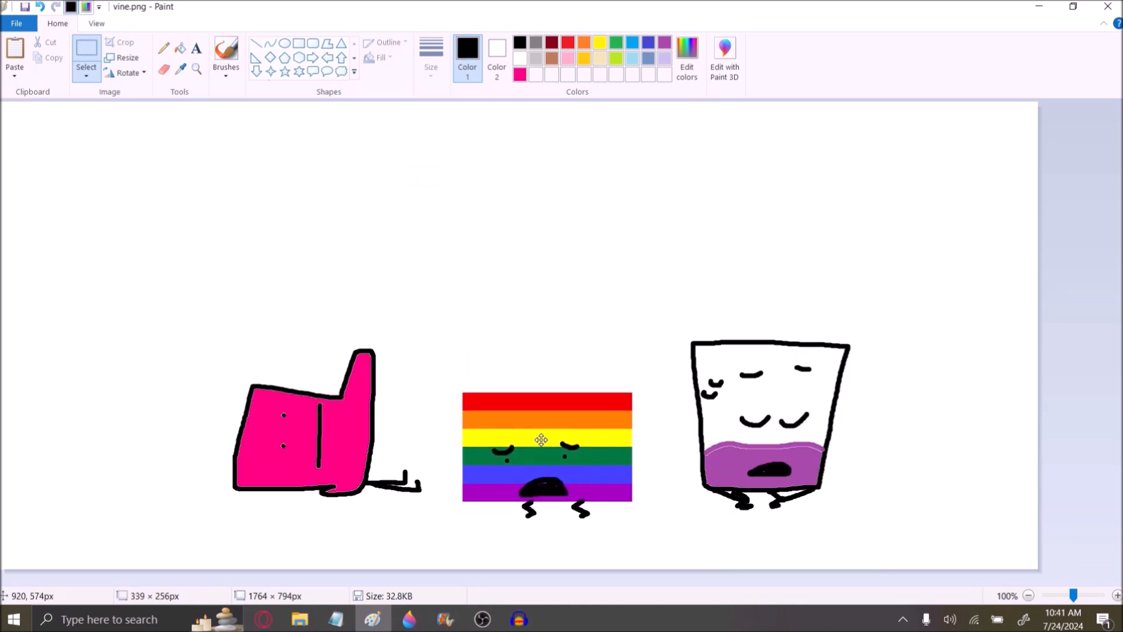
{"action": "left_click_drag", "start_coordinate": [546, 451], "coordinate": [631, 473]}
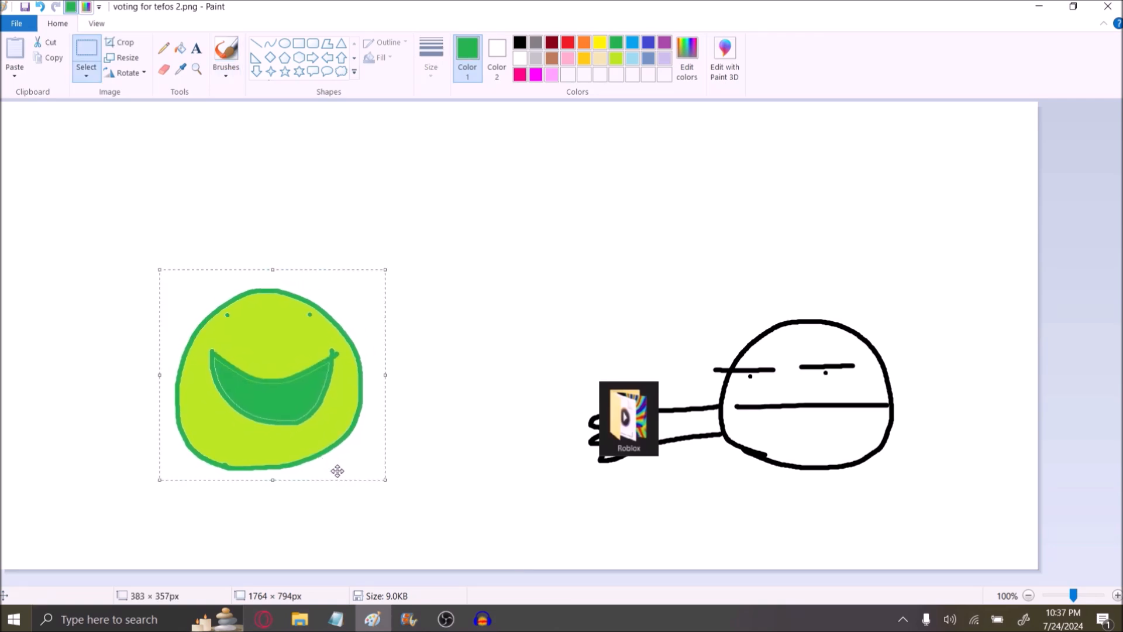
{"action": "left_click", "coordinate": [446, 618]}
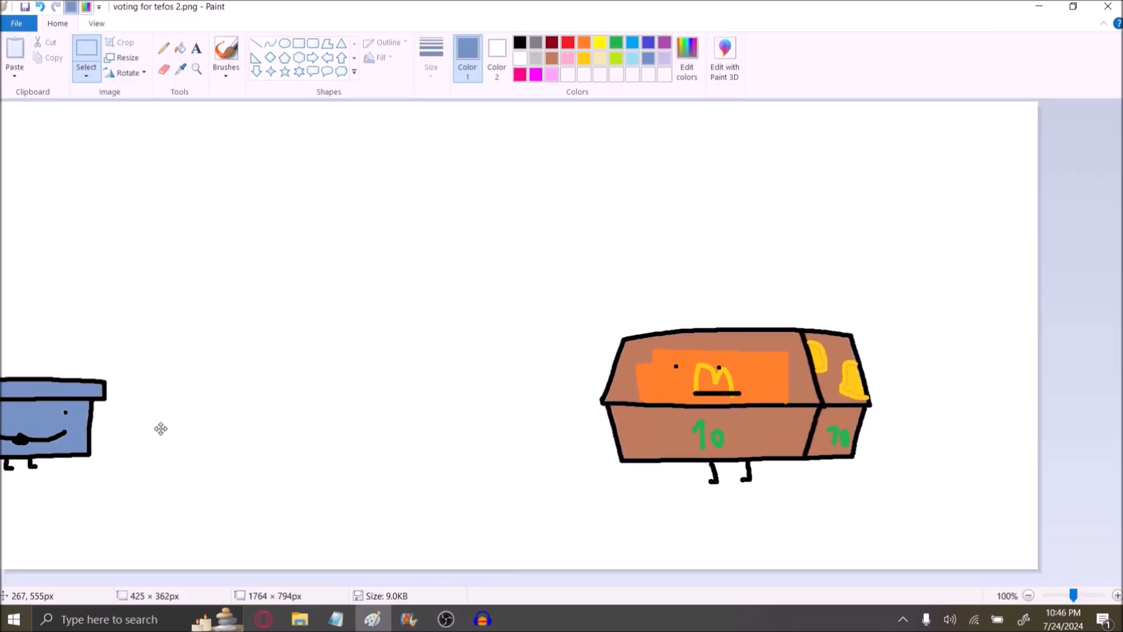
- Slide the blue box character rightward from the edge to stand beside the McDonald's box
{"action": "left_click_drag", "start_coordinate": [54, 422], "coordinate": [126, 422]}
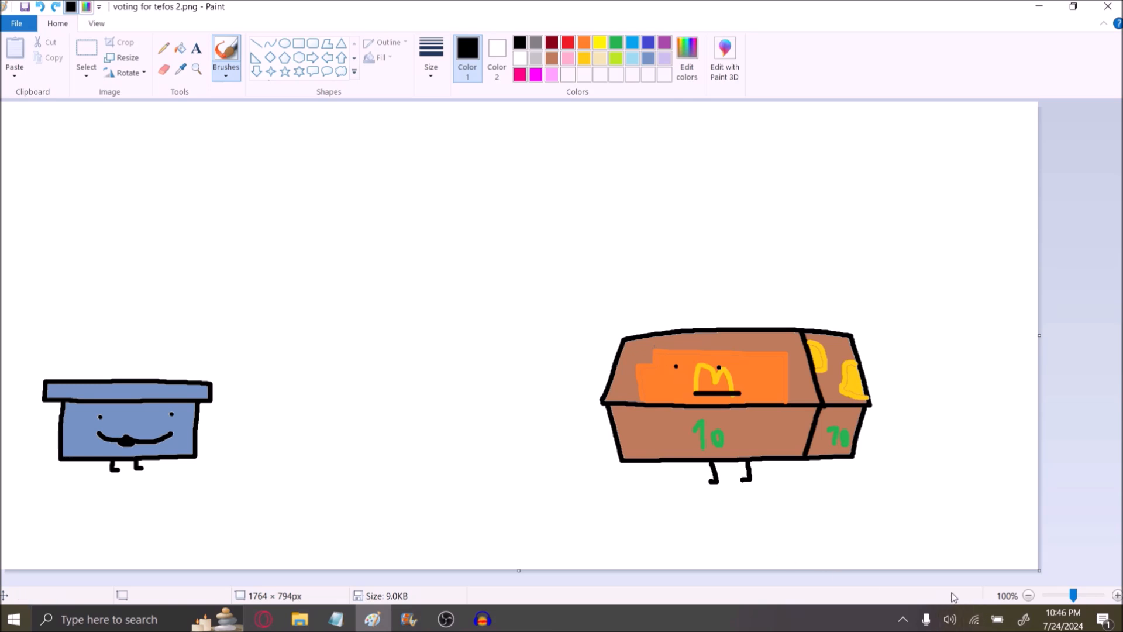
{"action": "mouse_move", "coordinate": [985, 604]}
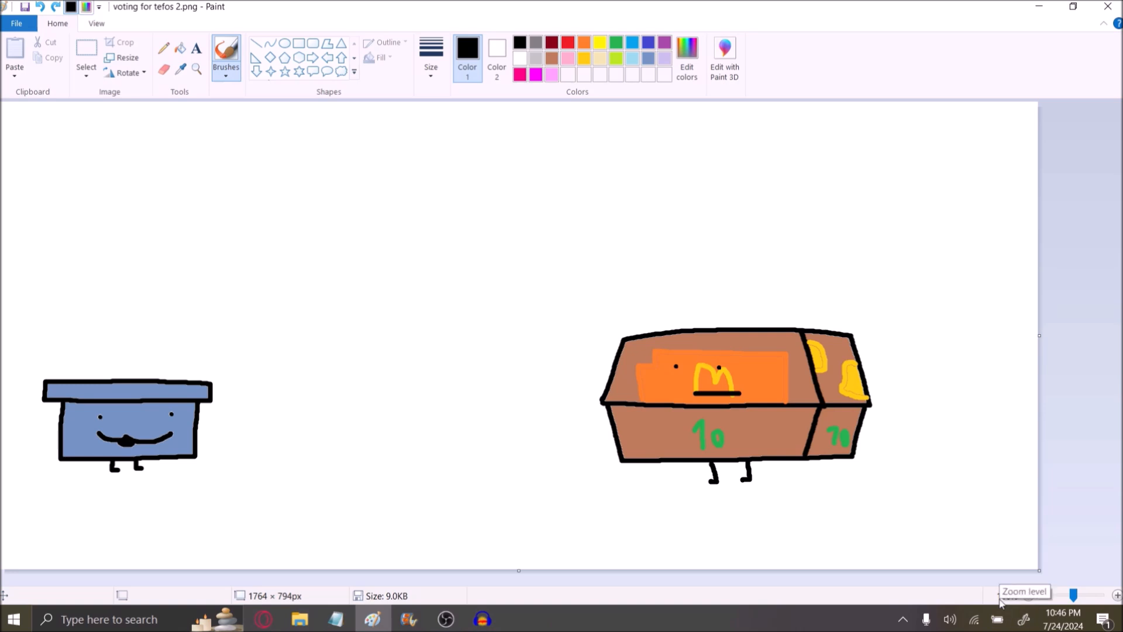
- Drag the lime-green blob up to the top right beside the Roblox icon pile
{"action": "left_click", "coordinate": [445, 618]}
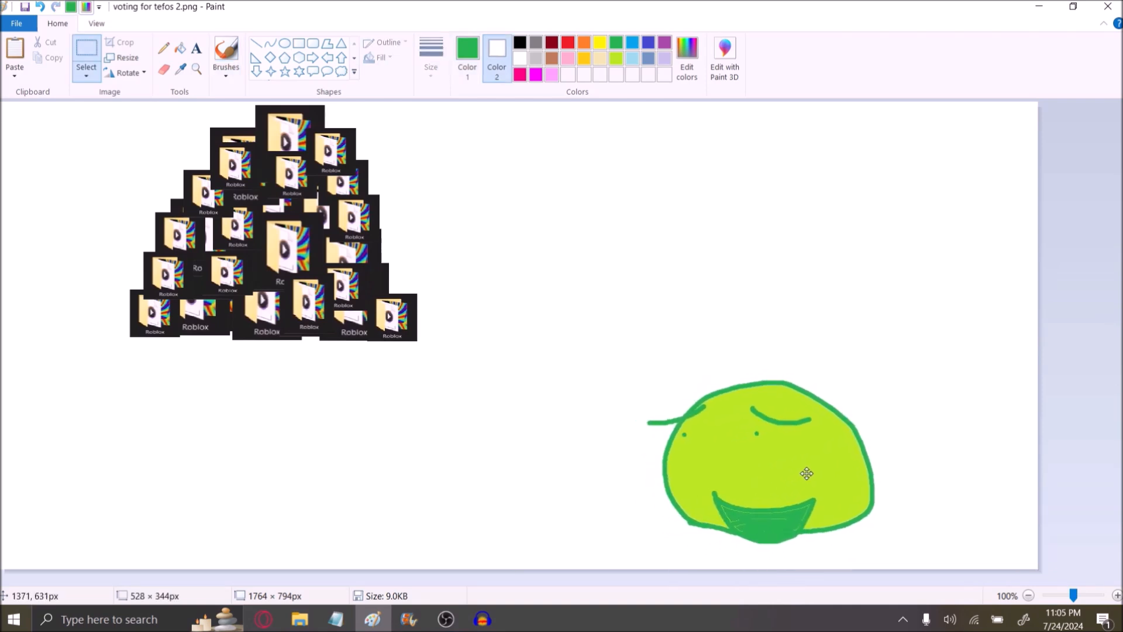
{"action": "left_click_drag", "start_coordinate": [807, 472], "coordinate": [722, 239]}
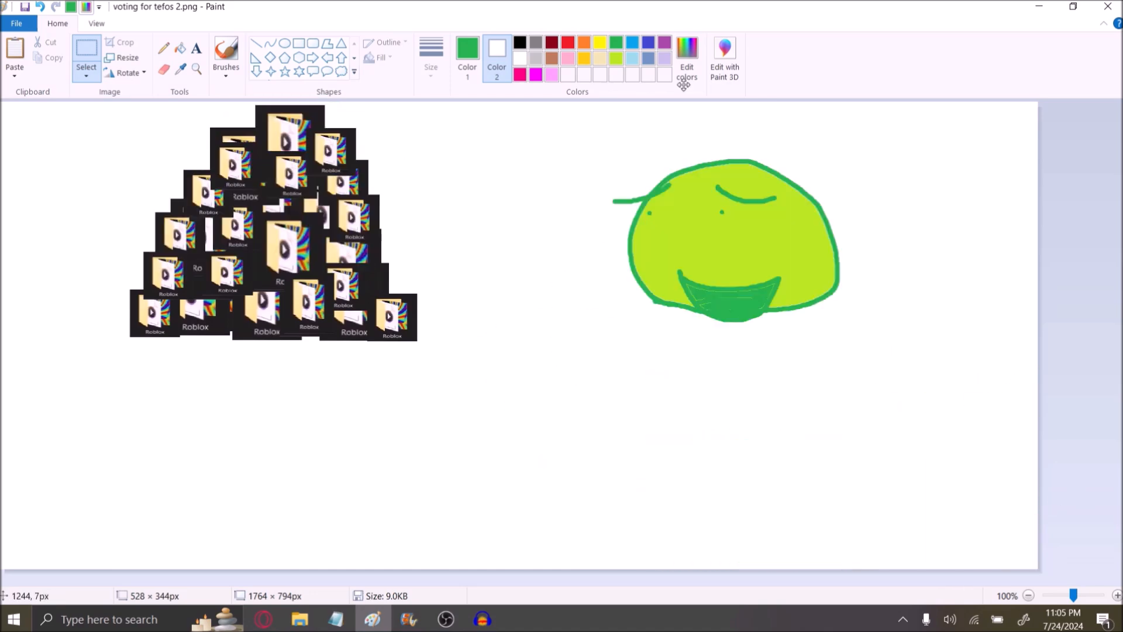